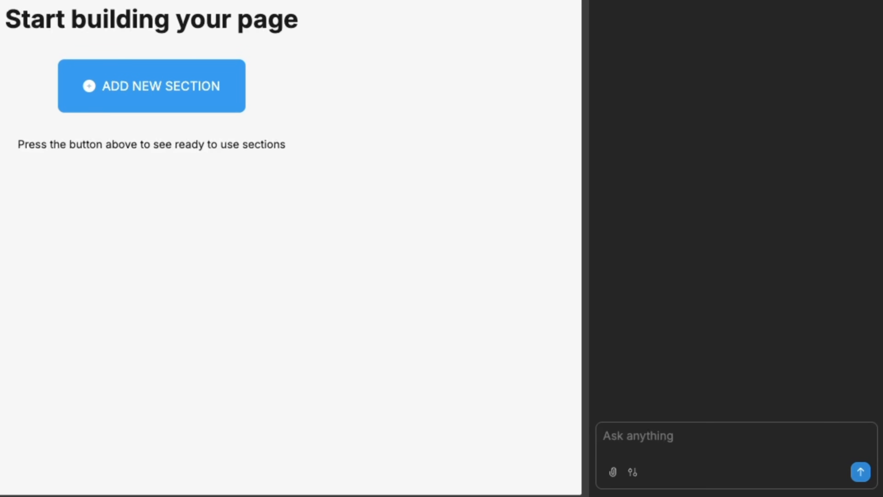
mouse_move(843, 323)
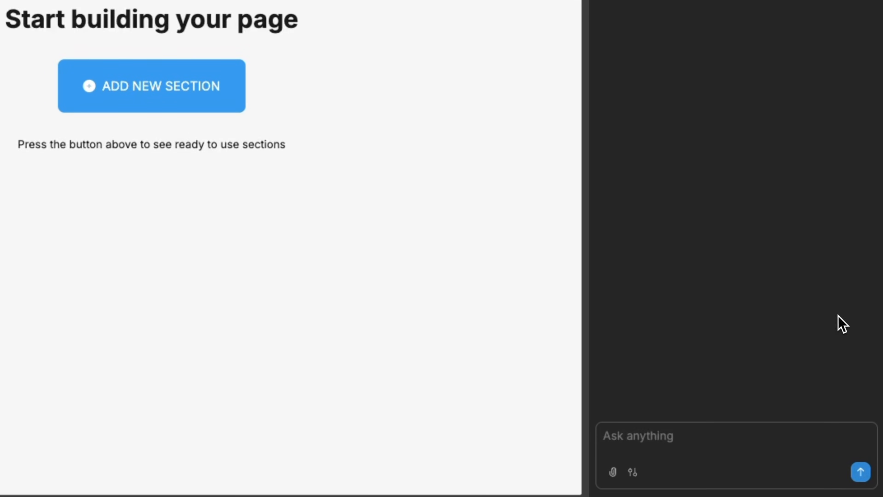
Send an AI prompt to generate the TaskMaster tasks page with sidebar, search box and five sample tasks.
text(Gen)
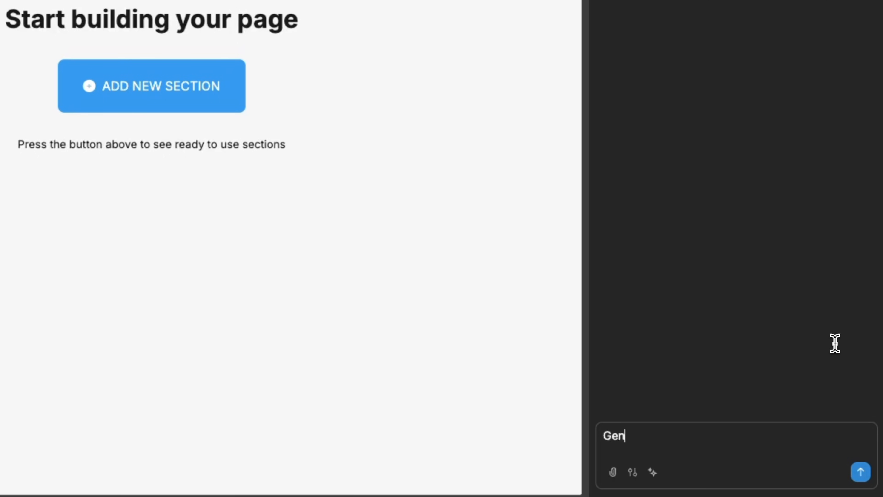
text(erate the)
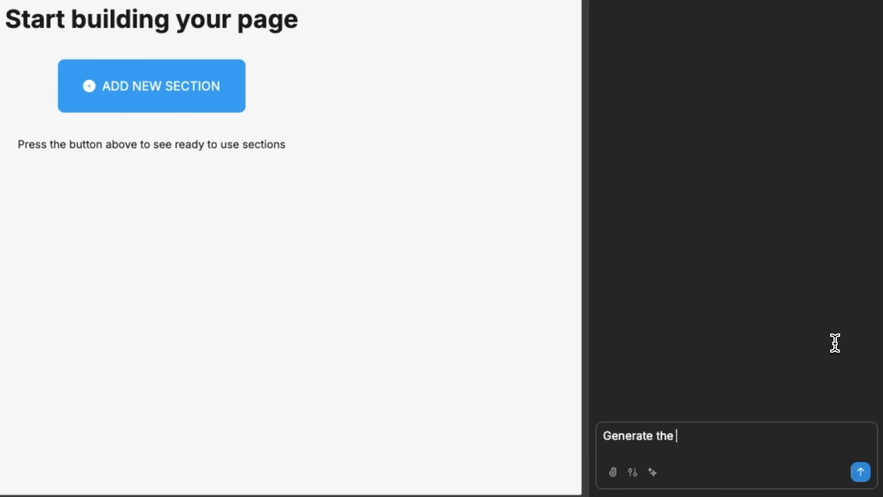
click(861, 472)
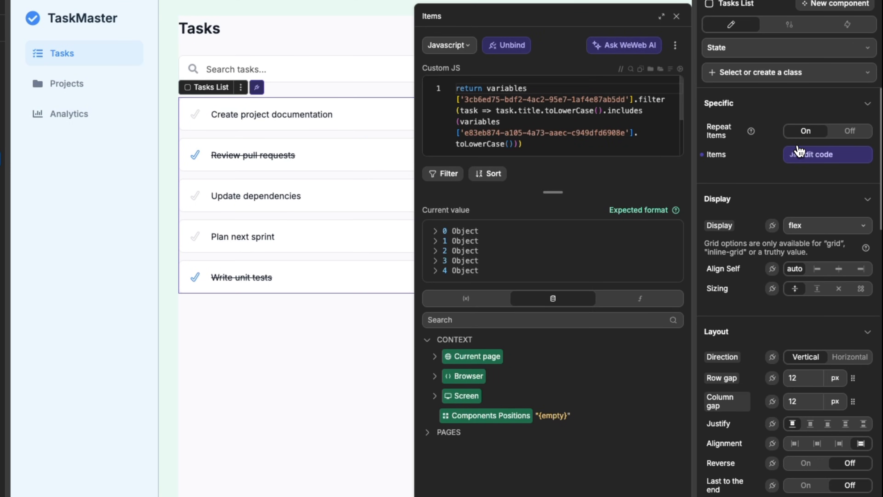
Close the items formula, select the first task checkbox and ask the AI to make it green when checked.
click(435, 231)
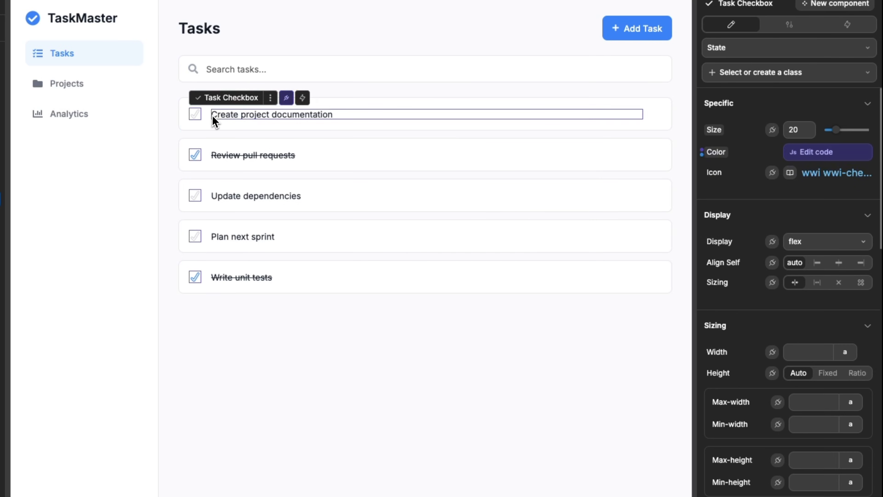
click(847, 25)
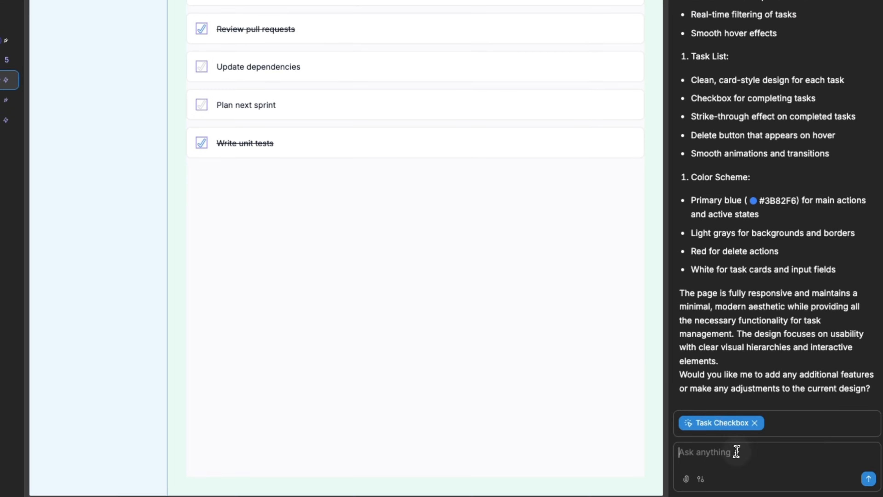
text(When checked, I want the checkbox to be green)
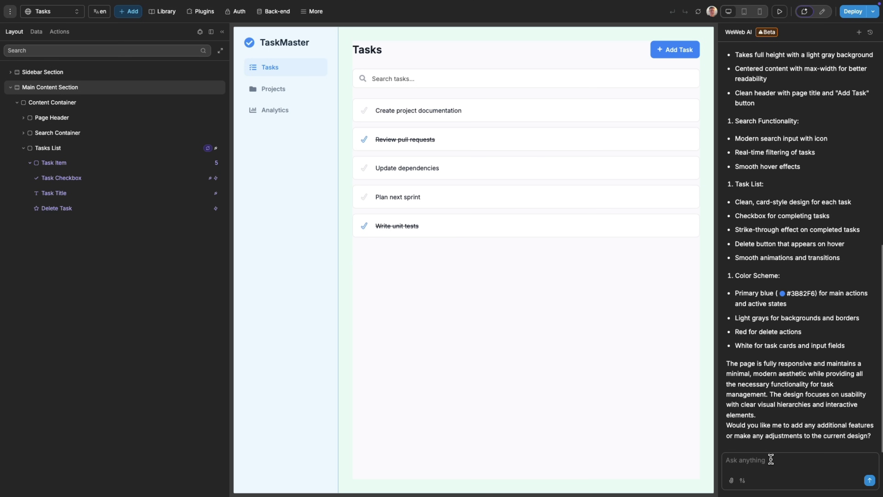
Ask the AI for a status filter dropdown (All Tasks, Active, Completed) and try a status in preview.
text(I want to ad)
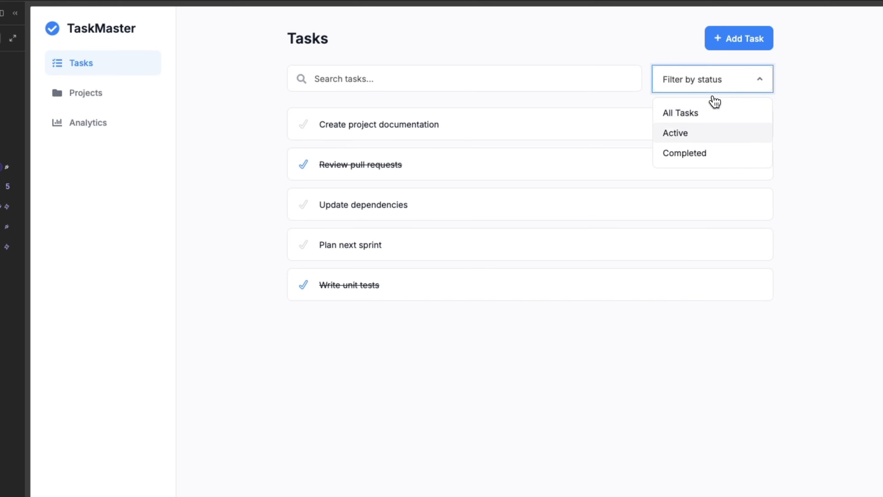
click(684, 153)
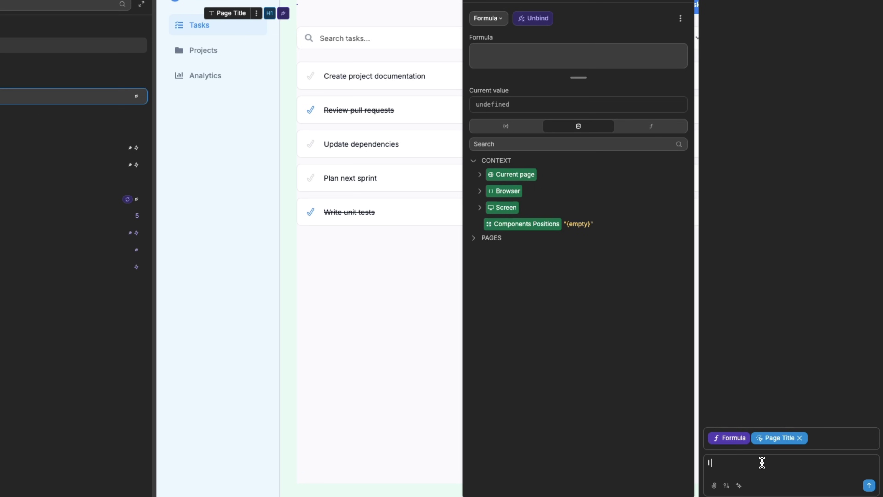
Ask the AI to make the title 'Tasks' with the active task count in parentheses, giving 'Tasks (3)'.
text(I want this title to be 'Tasks' then in parenthesis the number of active tasks)
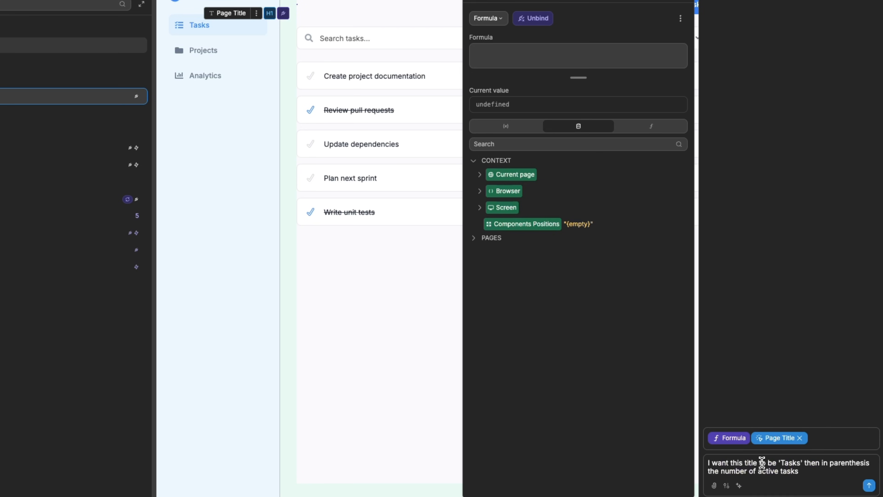
click(868, 484)
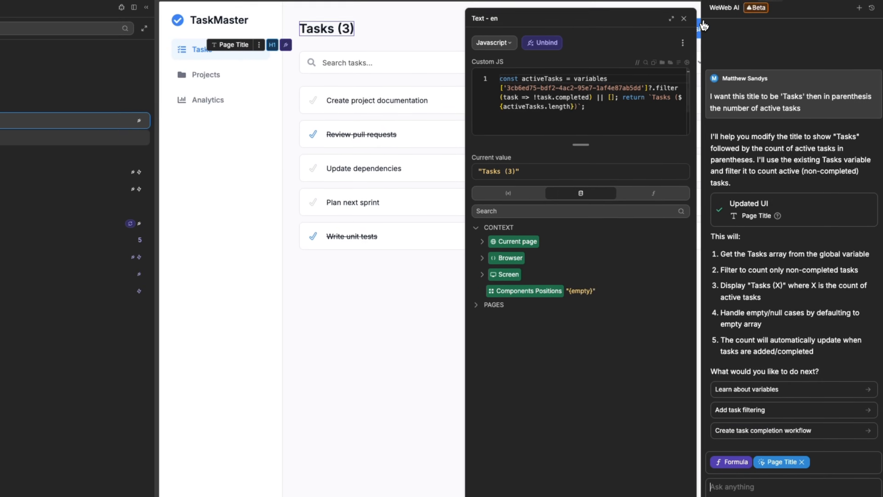
click(683, 18)
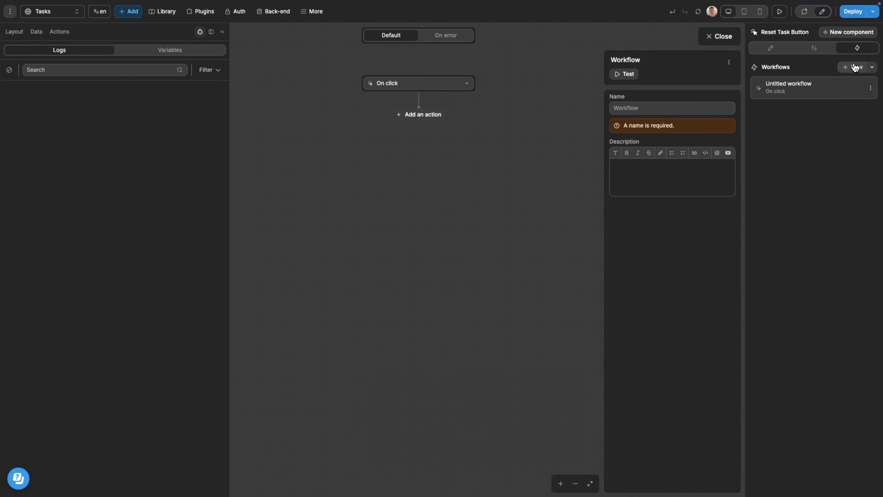
Have the AI make the workflow reset every task's completed status, then test Reset Tasks in preview.
click(805, 11)
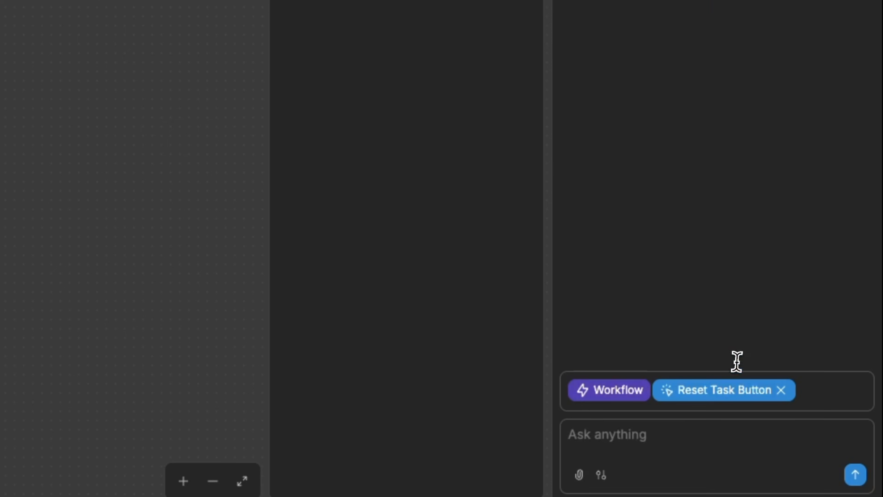
text(In this workflow, I want to reset the completed status of all the tasks)
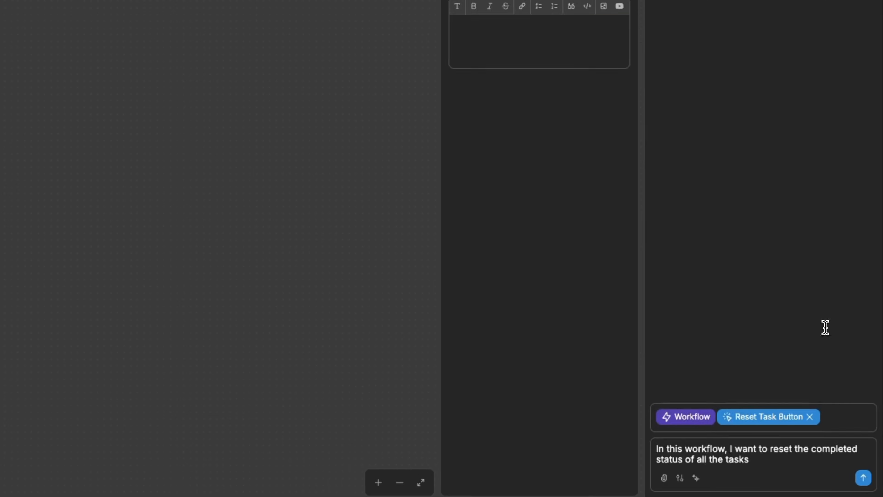
click(863, 477)
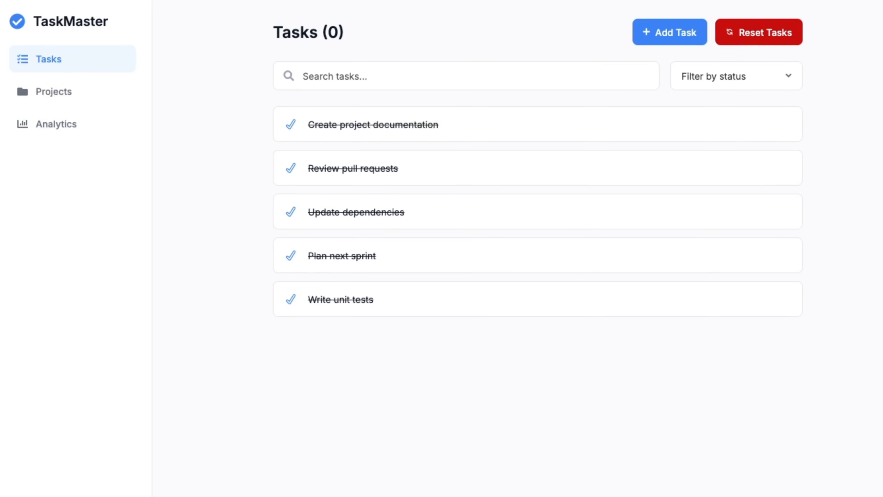
click(758, 31)
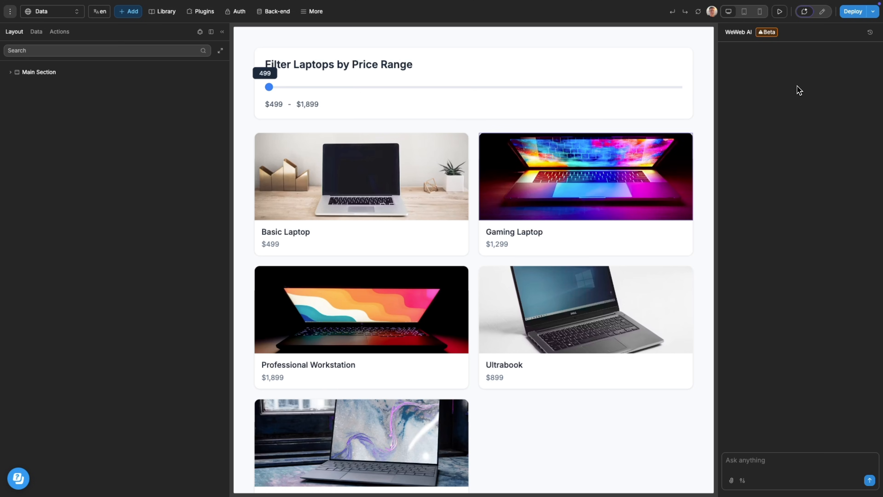
mouse_move(794, 90)
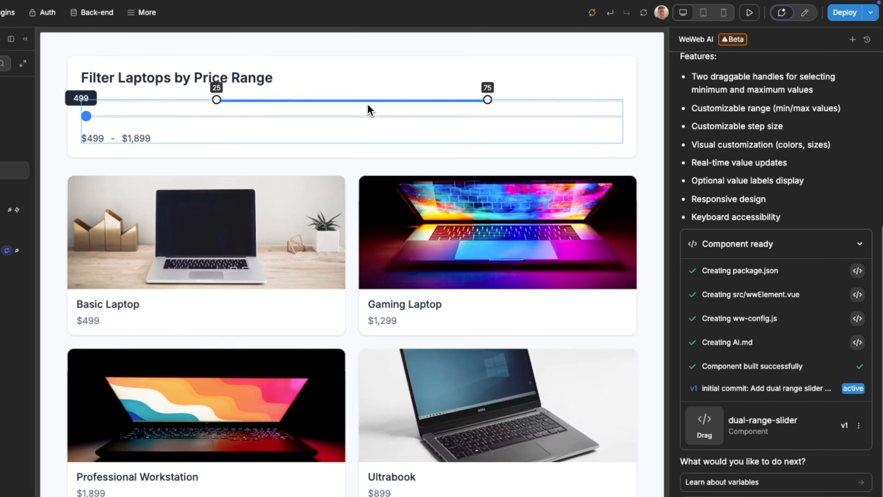
Select the newly built dual range slider on the laptop price-filter page.
click(338, 119)
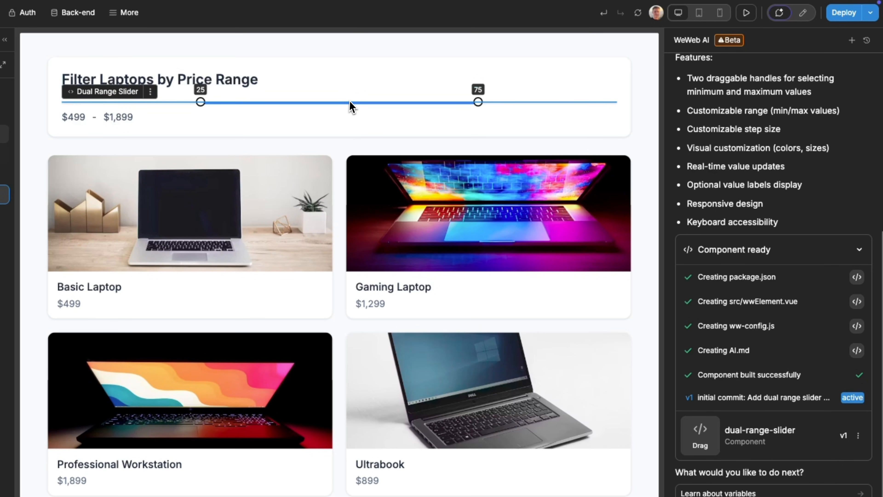
Return to Edit mode and review the slider's settings: min 0, max 100, handles 25 and 75, step 1.
click(802, 13)
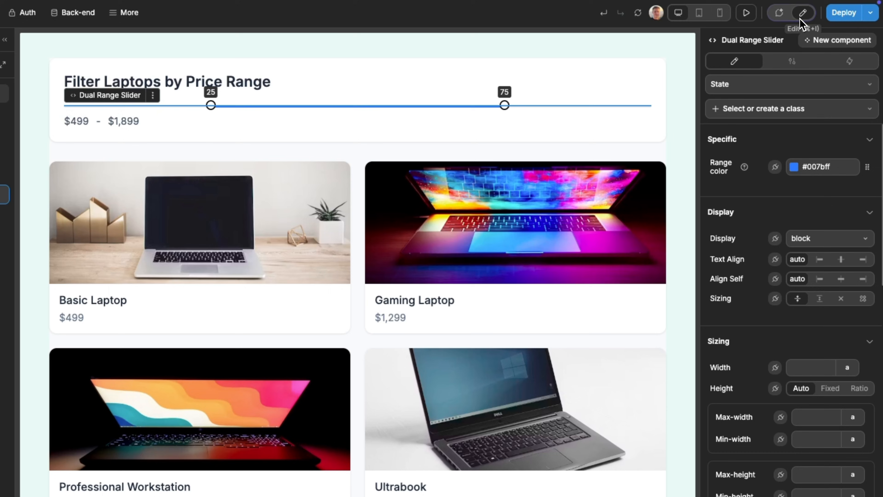
mouse_move(730, 172)
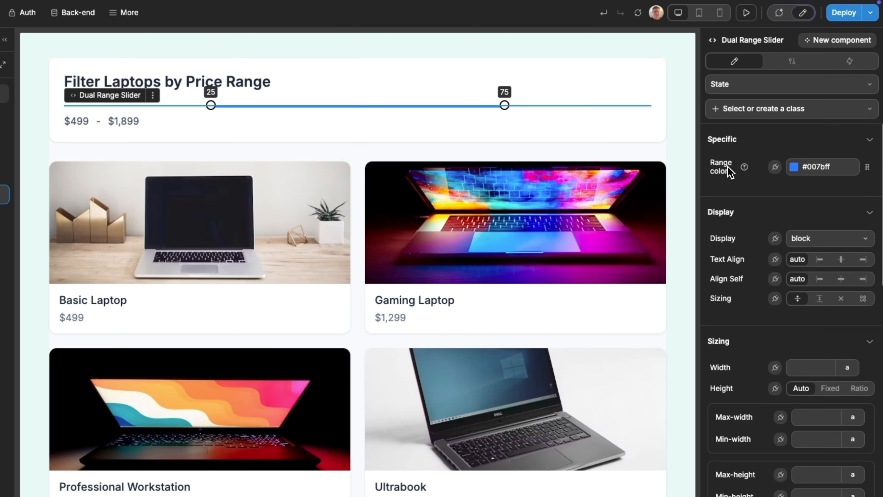
click(791, 60)
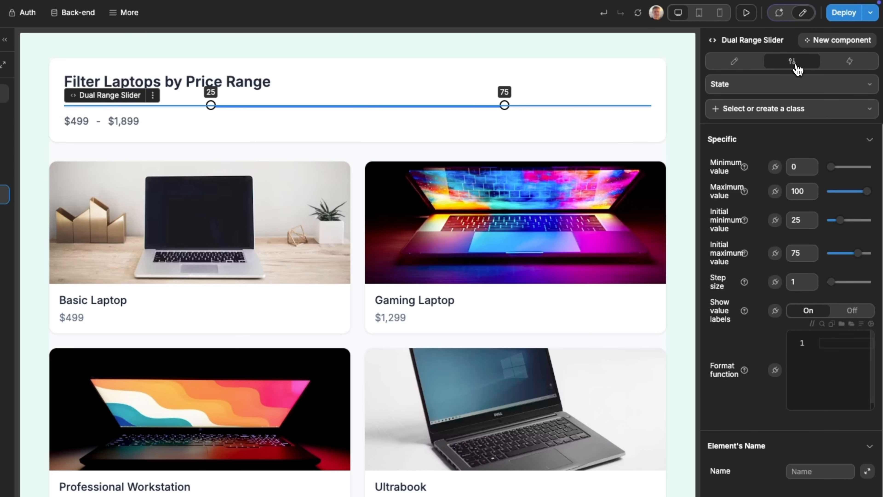
mouse_move(776, 142)
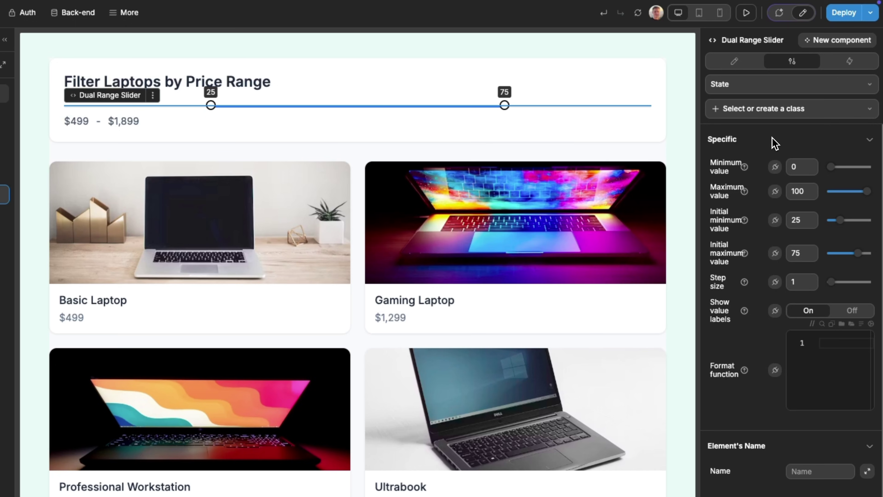
mouse_move(764, 115)
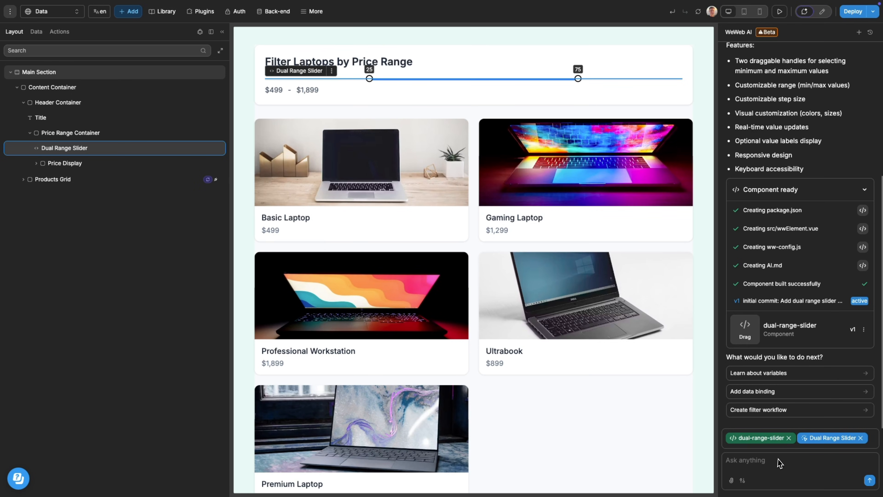
Send the AI request to restyle the slider handles with solid fill and hover feedback.
key(Return)
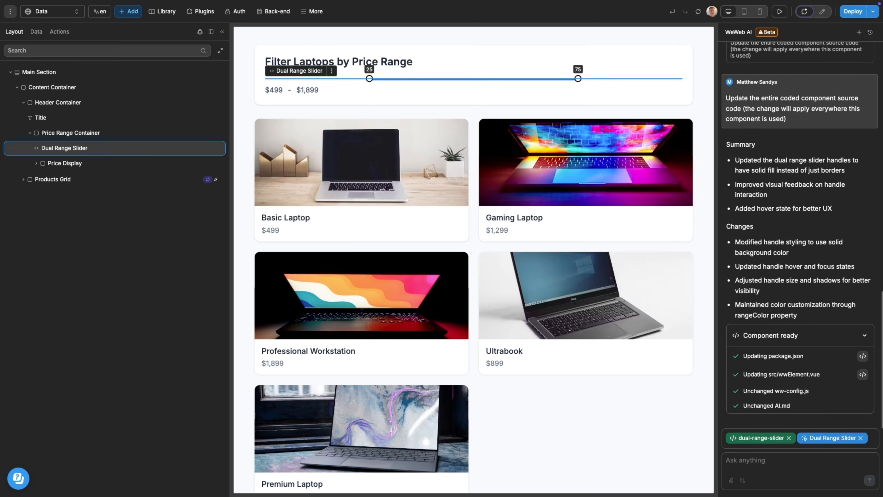
Scroll the page selector down to the TaskMaster Tasks page.
scroll(down, 3)
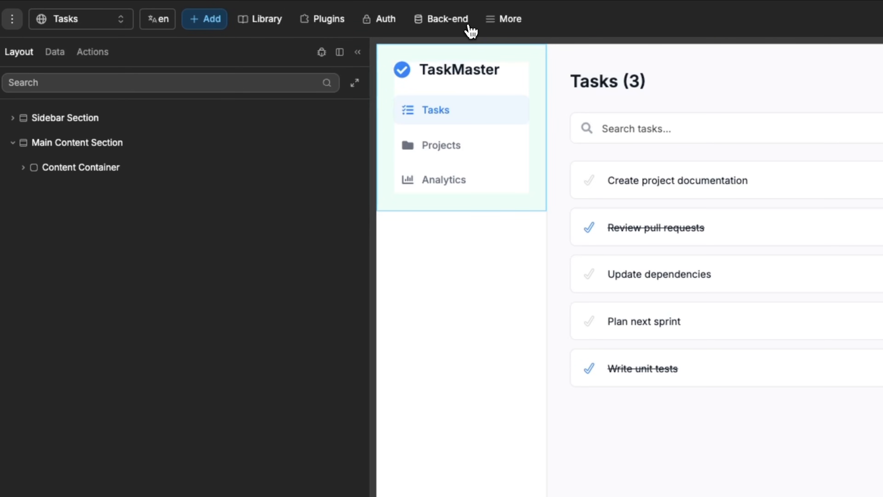
In Back-end, add Supabase and choose to create a new Supabase project.
click(441, 19)
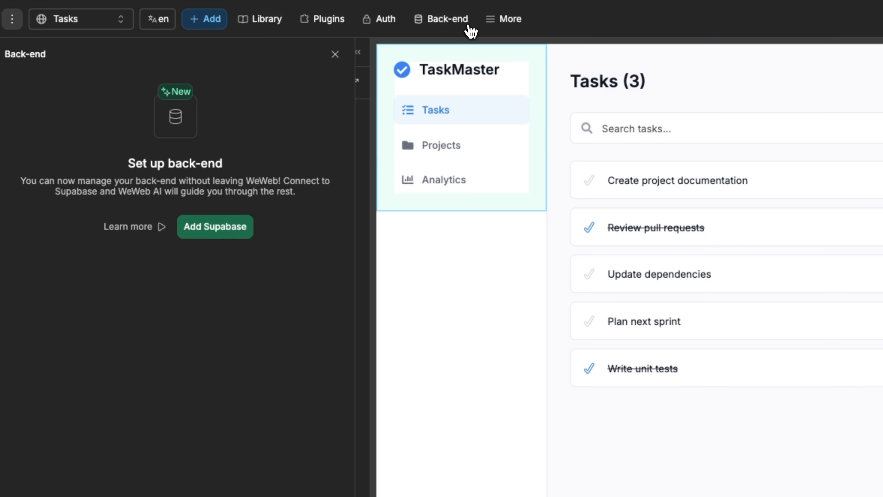
mouse_move(399, 114)
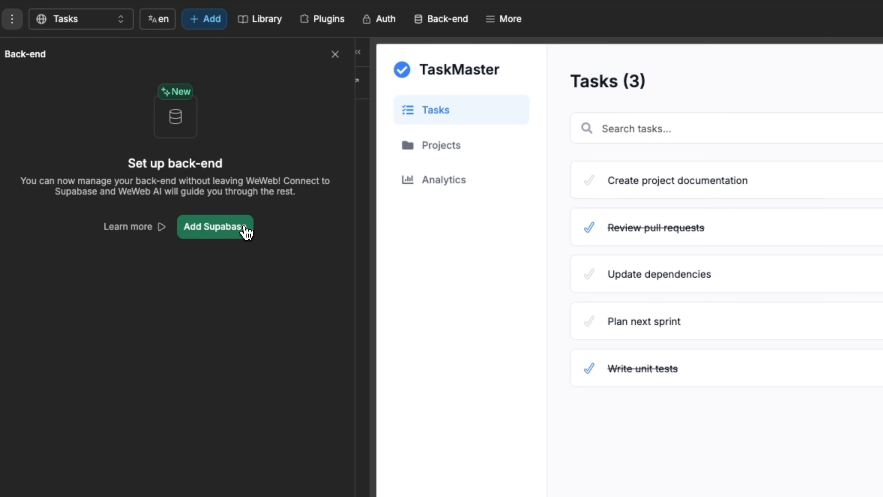
click(215, 226)
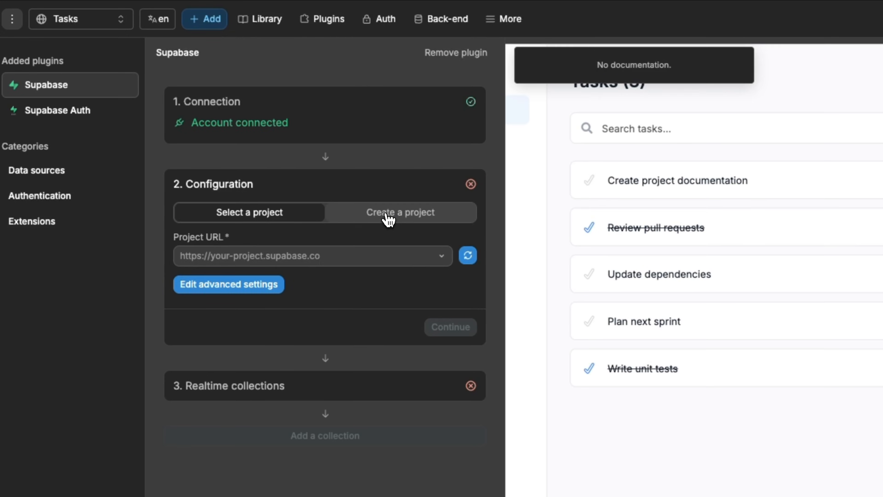
click(400, 213)
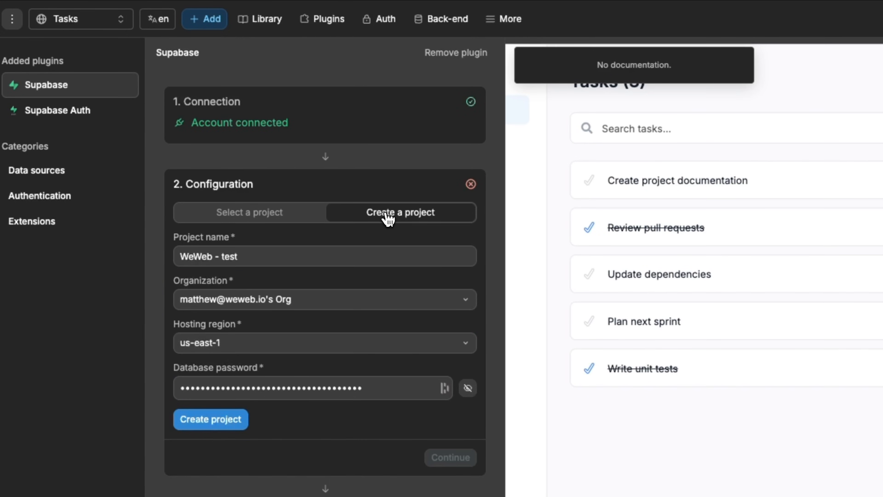
Create the 'Task board' Supabase project and confirm its configuration step.
click(210, 419)
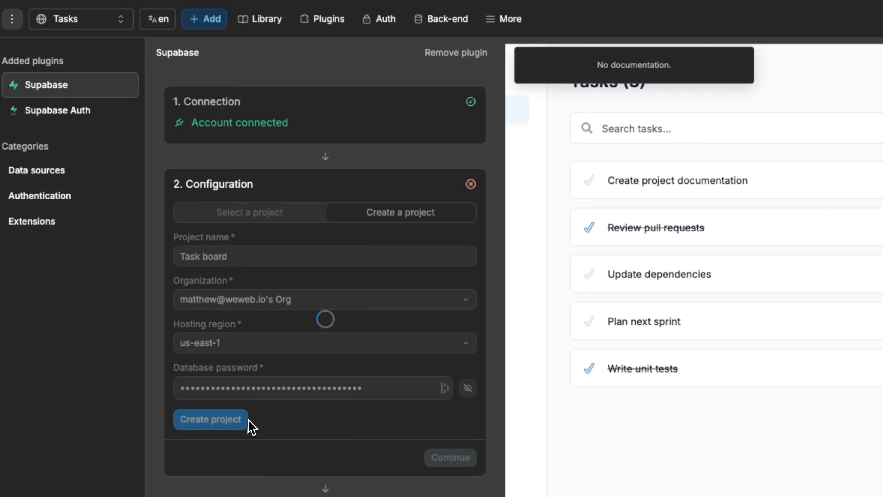
click(211, 419)
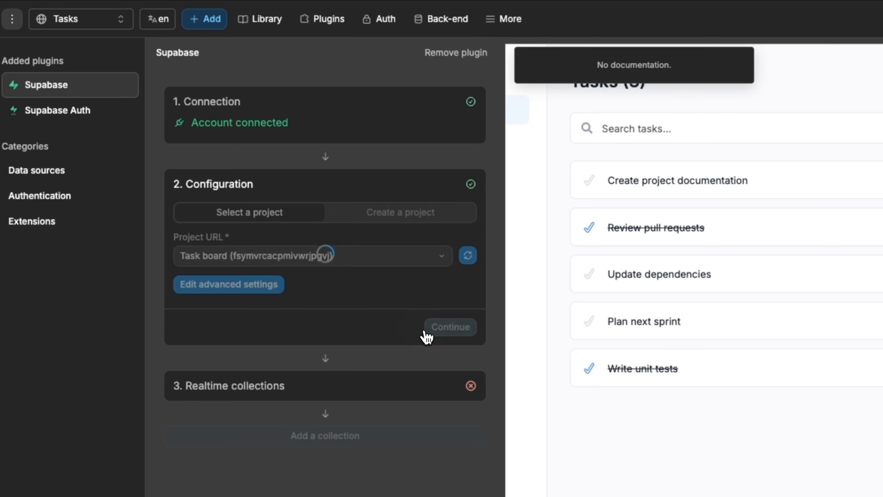
click(449, 327)
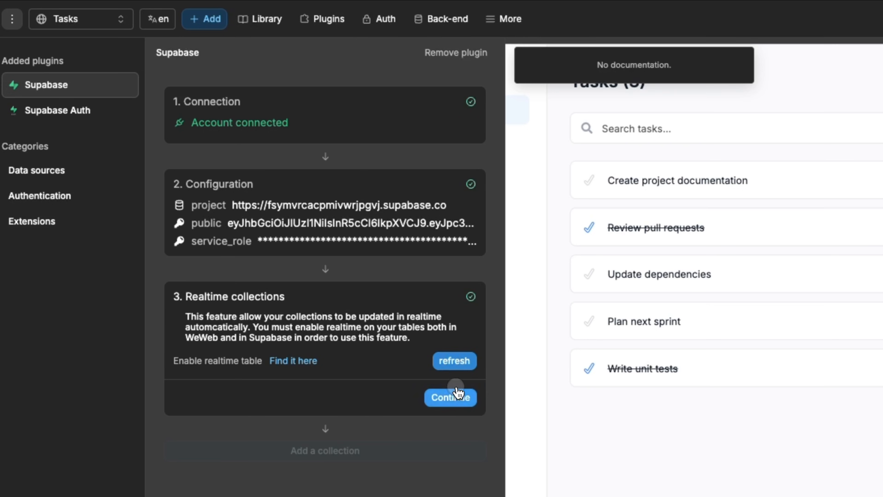
Ask WeWeb AI to hook tasks up to Supabase and deploy the generated tasks-table DB query.
click(451, 397)
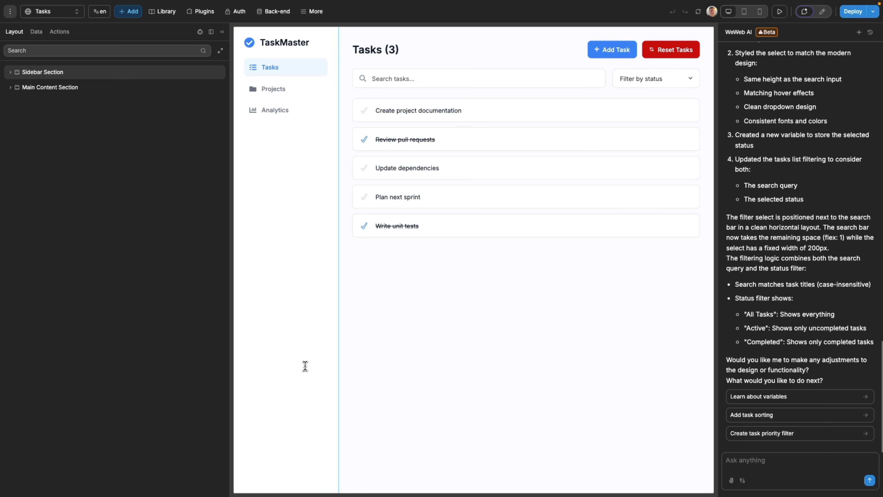
text(I wan)
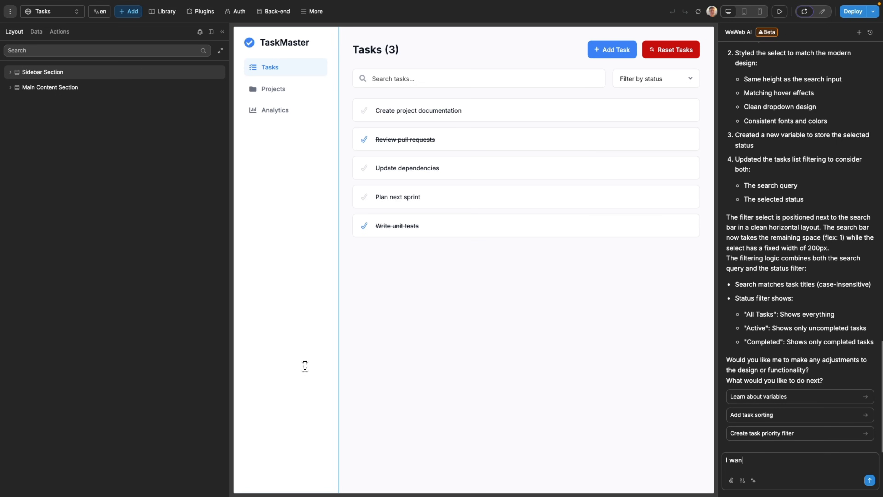
key(Return)
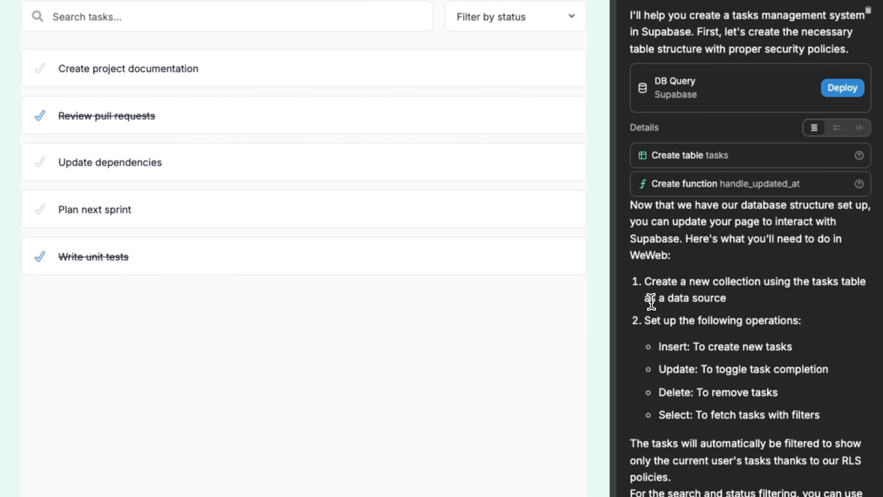
mouse_move(860, 156)
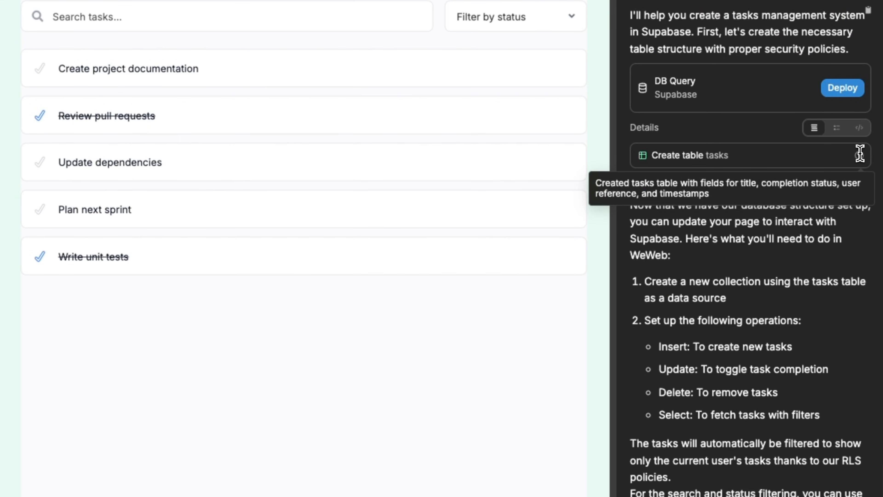
mouse_move(846, 212)
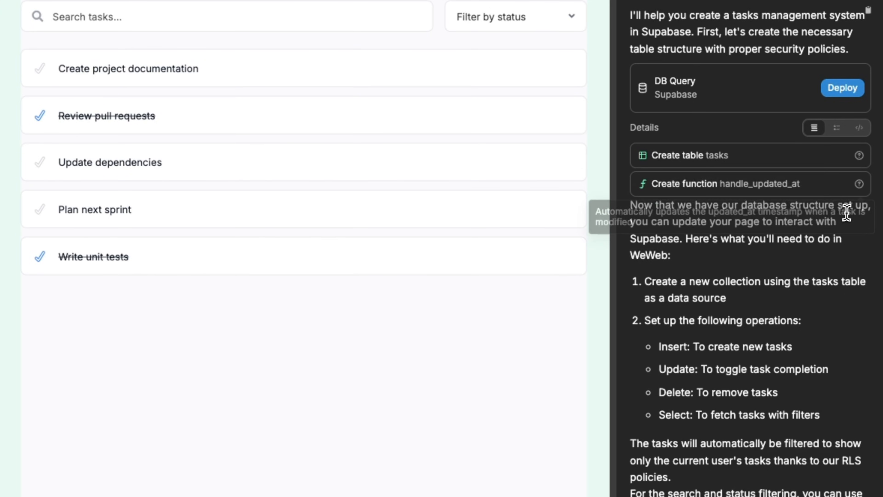
mouse_move(858, 183)
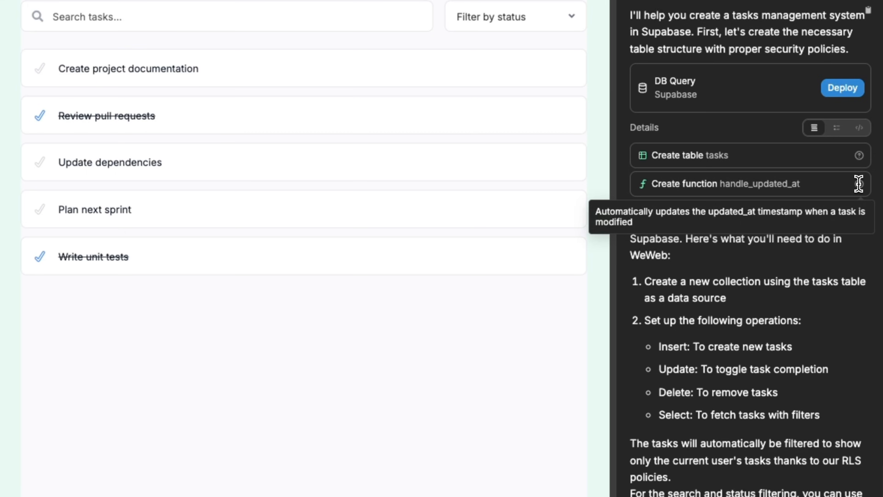
mouse_move(740, 118)
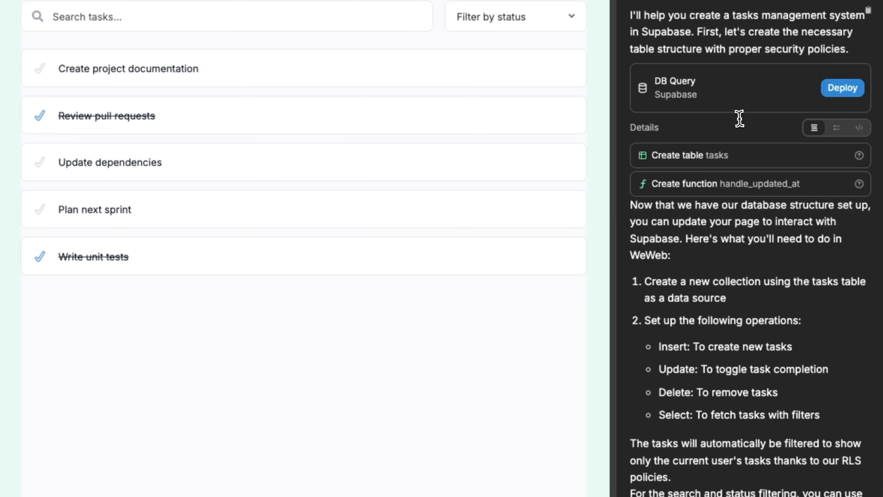
click(842, 88)
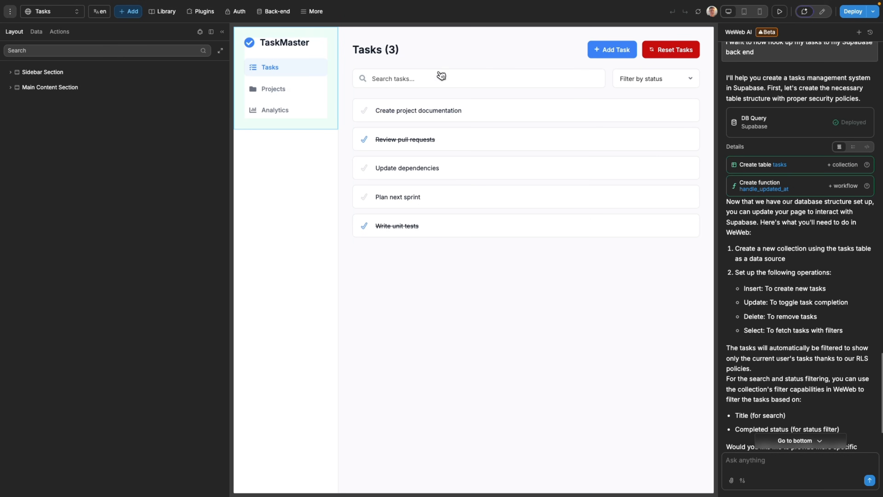
Create a 'tasks' collection from the new Supabase tasks table in the AI reply.
click(273, 12)
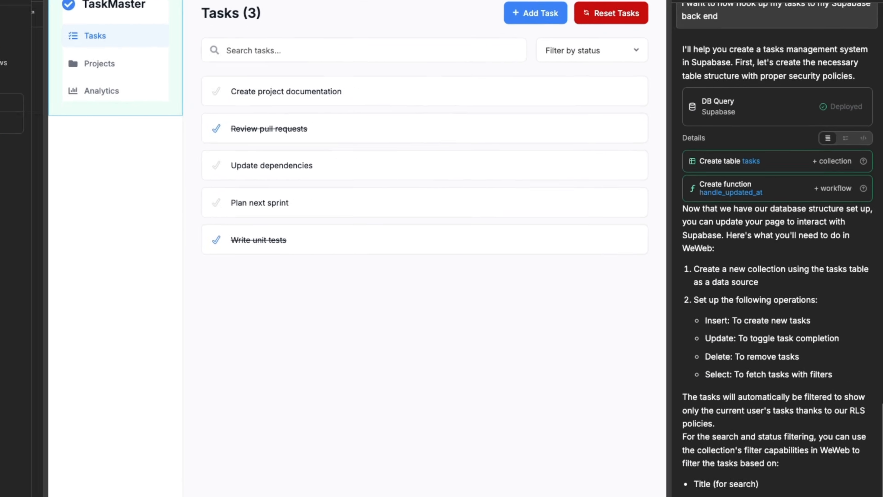
scroll(down, 3)
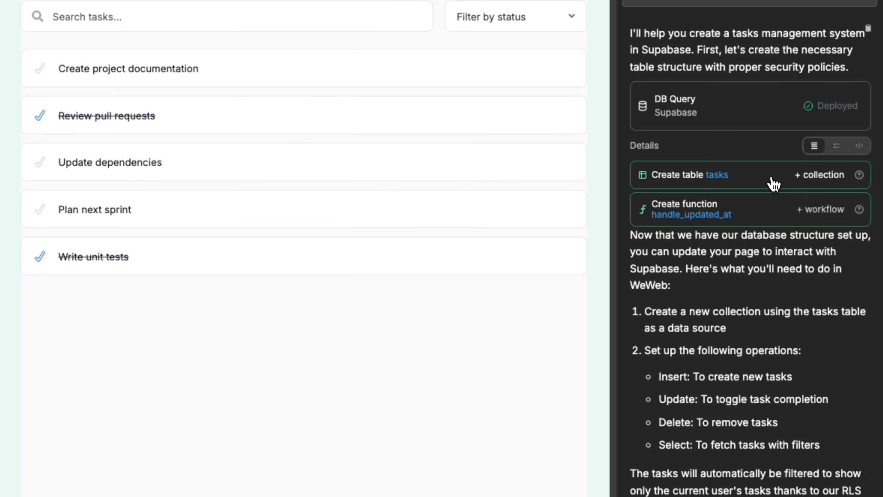
click(818, 175)
text(Please populate the tasks table with fake dat)
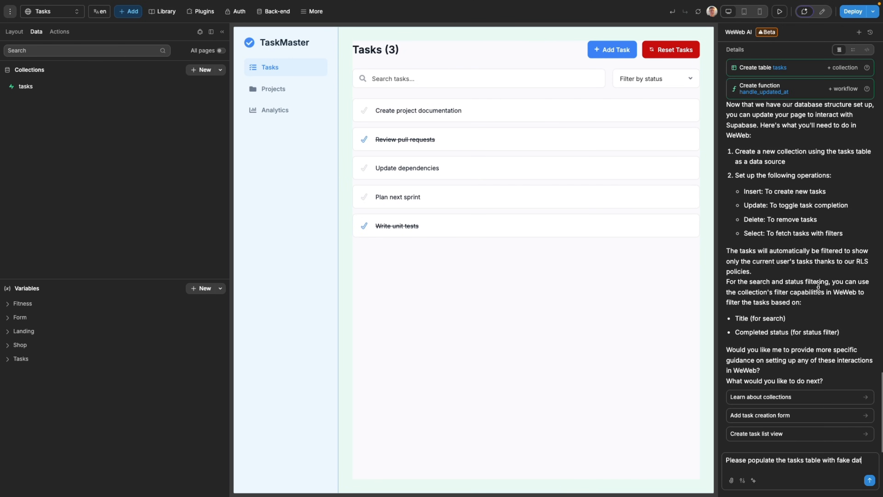
Have the AI populate the tasks table with fake tasks and view the rows in Supabase.
click(869, 480)
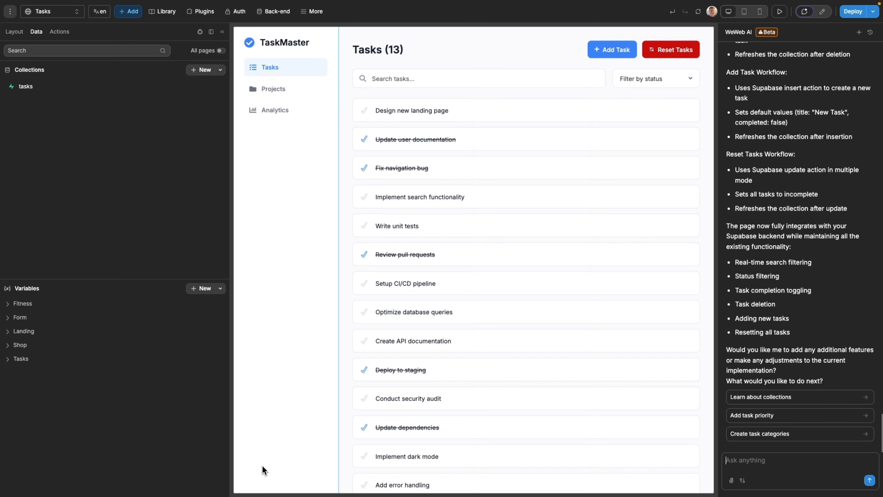
click(84, 116)
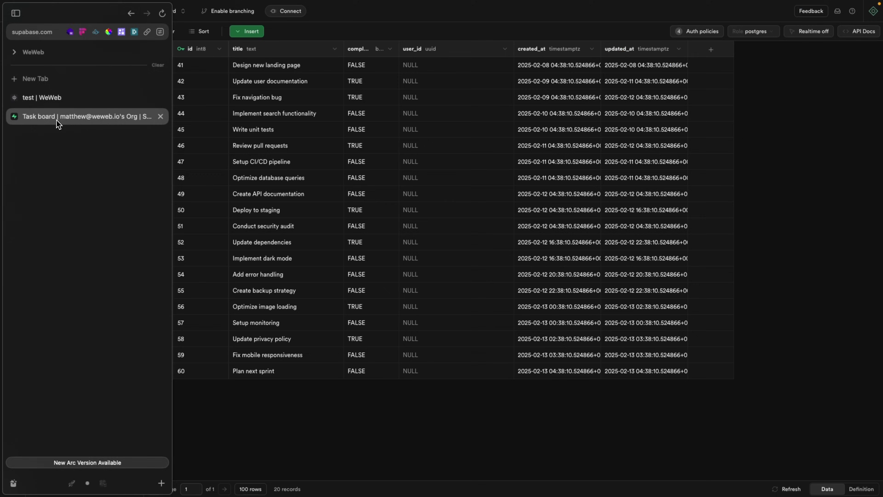
mouse_move(29, 150)
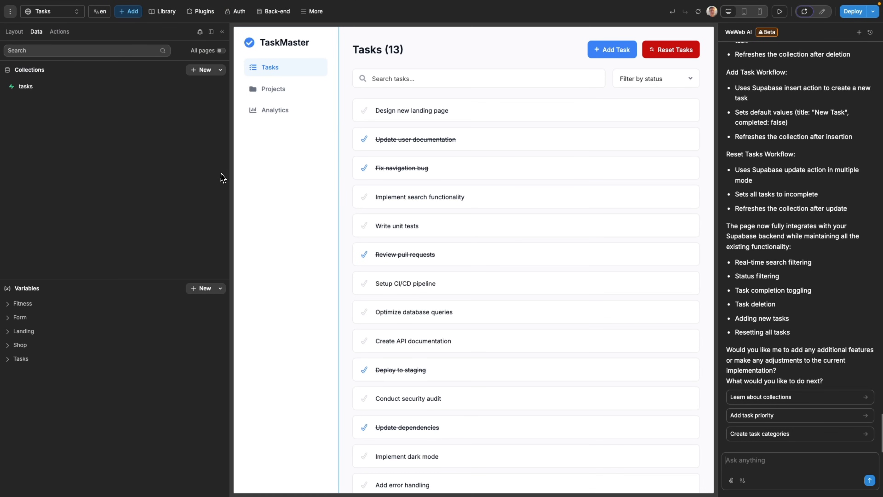
mouse_move(226, 180)
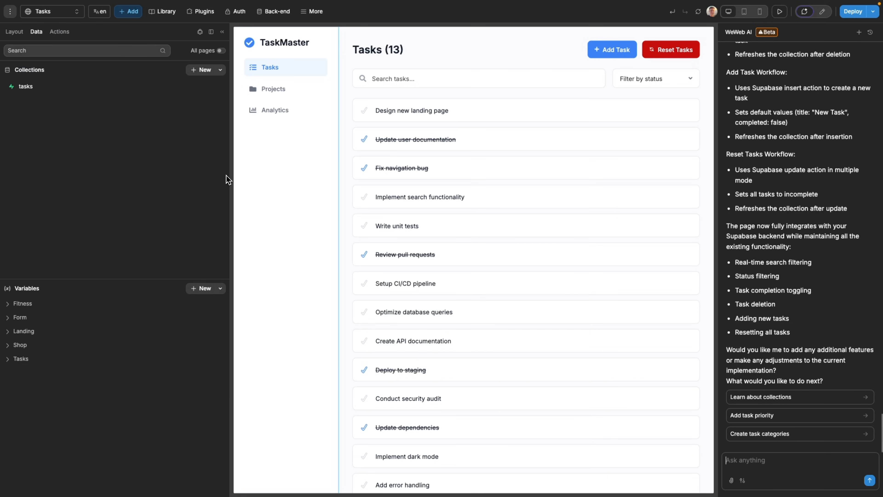
Preview the page filtered to Active tasks and search 'error', leaving 'Add error handling'.
click(780, 11)
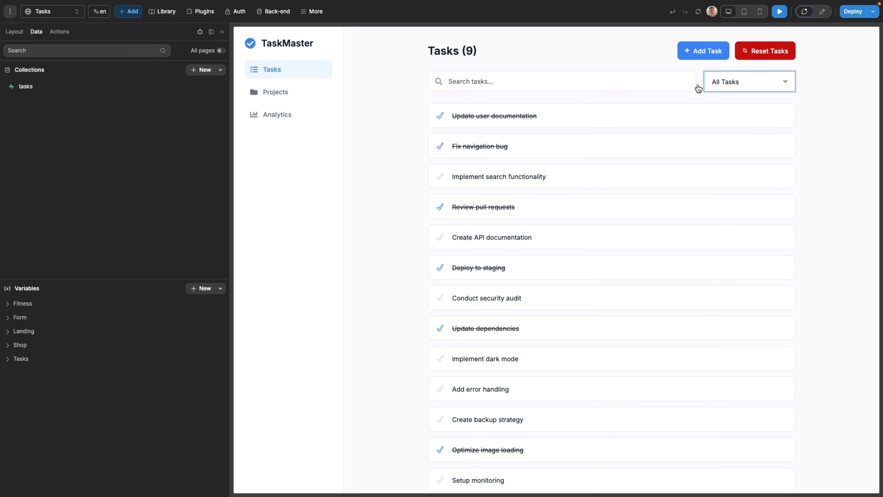
click(748, 81)
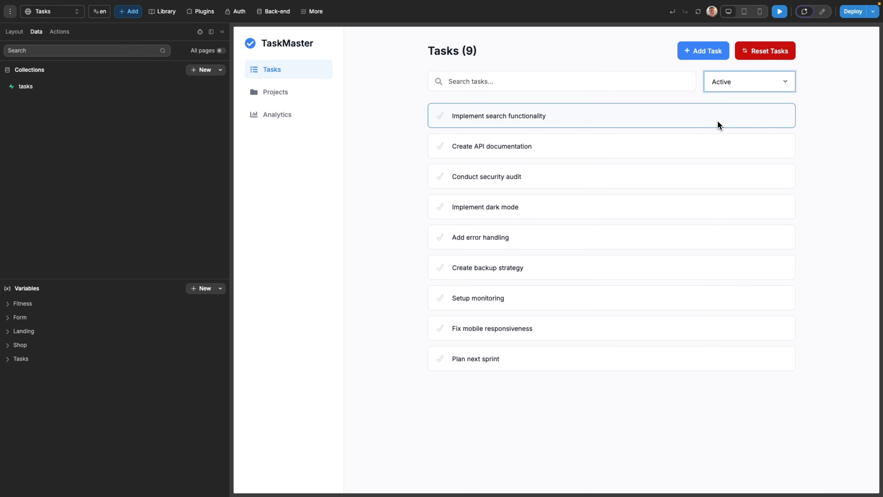
text(er)
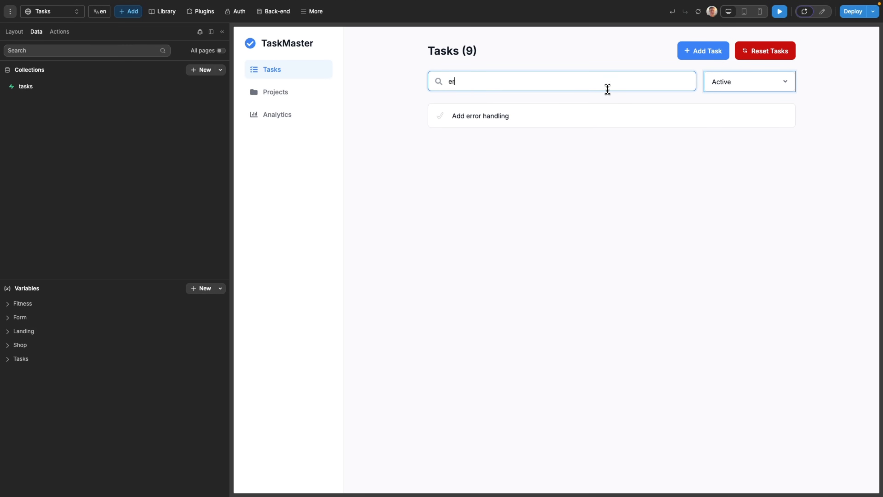
text(ror)
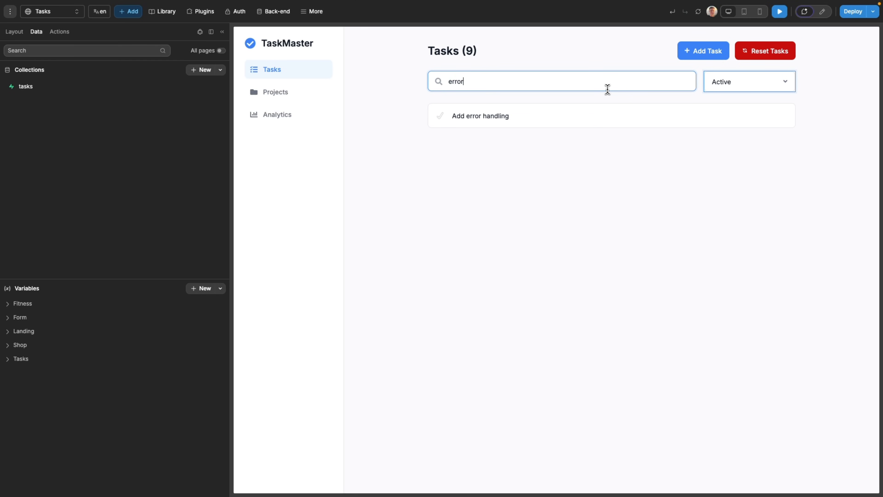